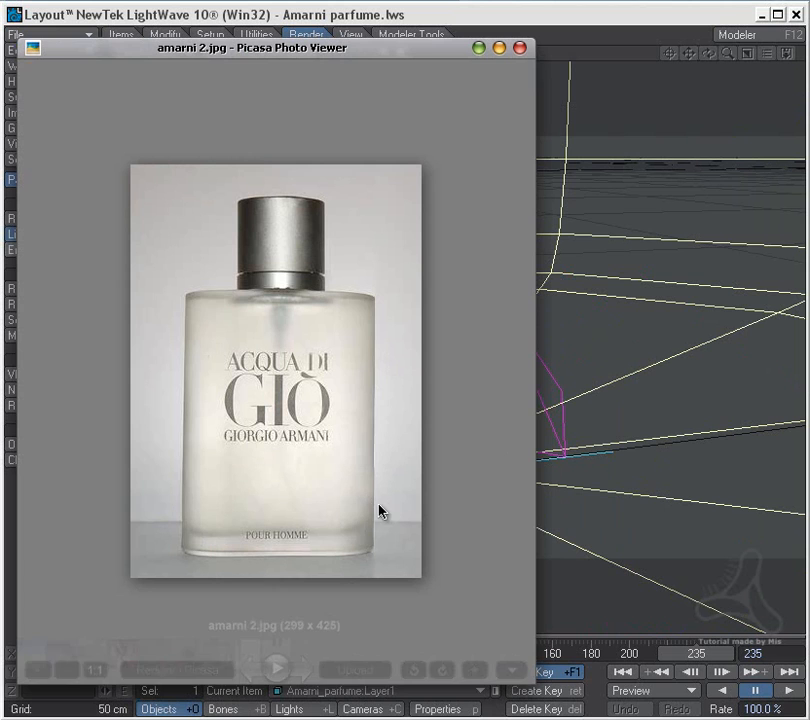
mouse_move(392, 118)
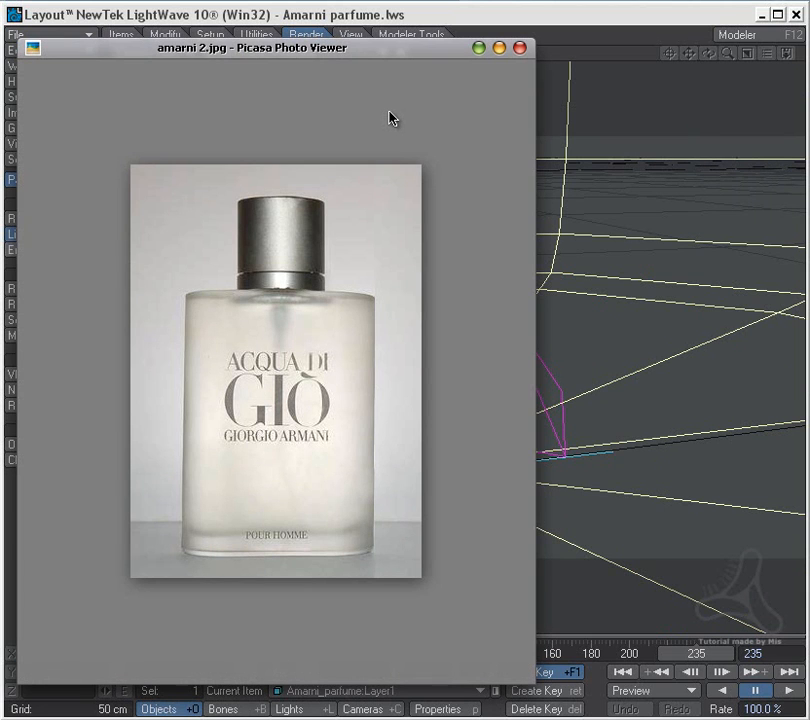
mouse_move(436, 52)
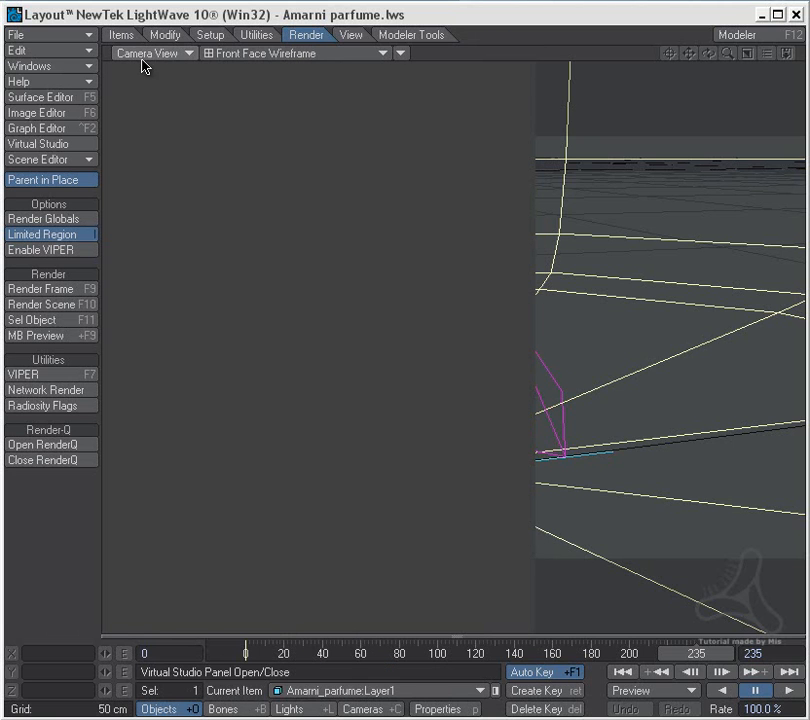
Switch the viewport to Perspective to see the whole bottle, then move into Modeler
left_click(150, 52)
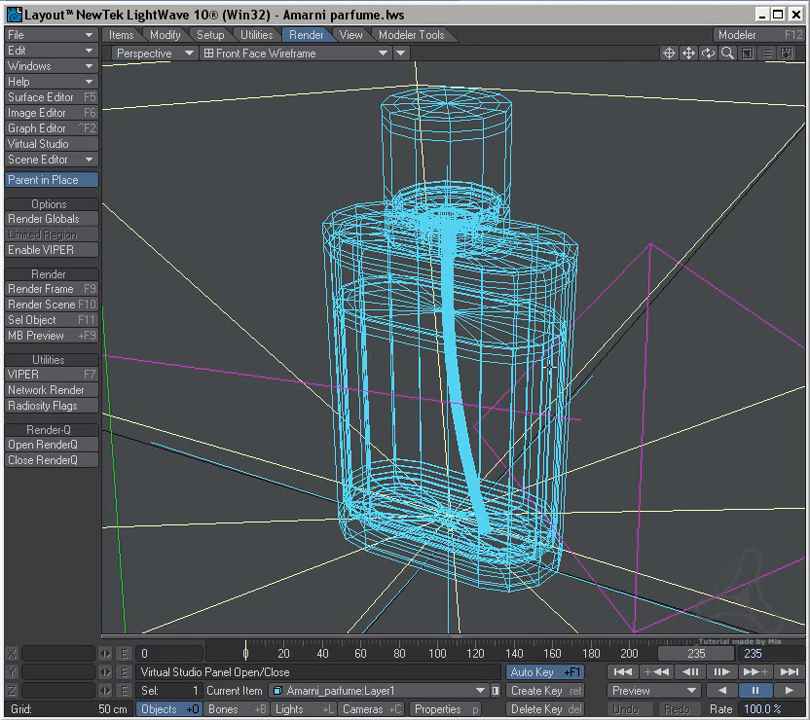
left_click(736, 34)
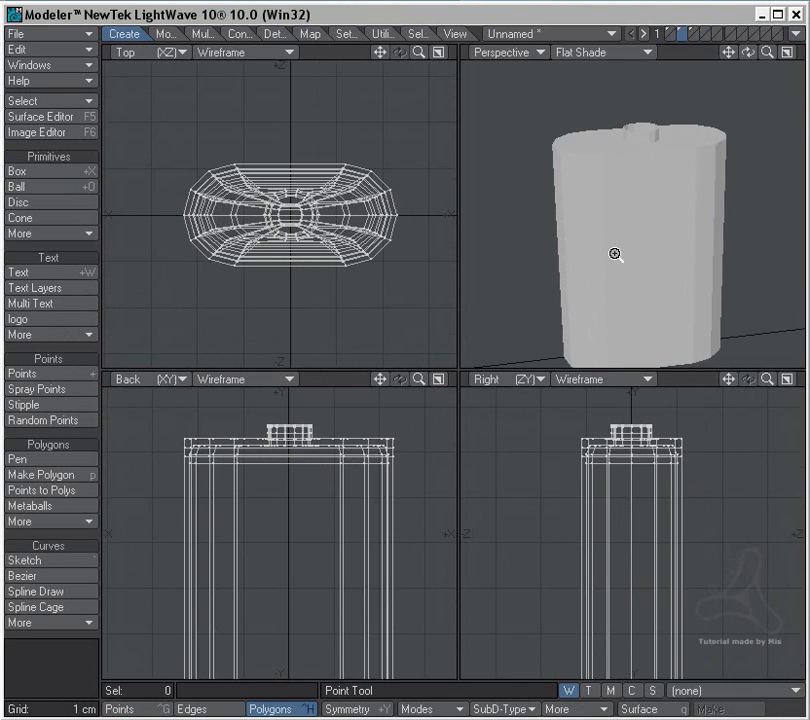
Orbit the bottle body in the Perspective viewport to examine its box shape
left_click_drag(616, 252, 528, 248)
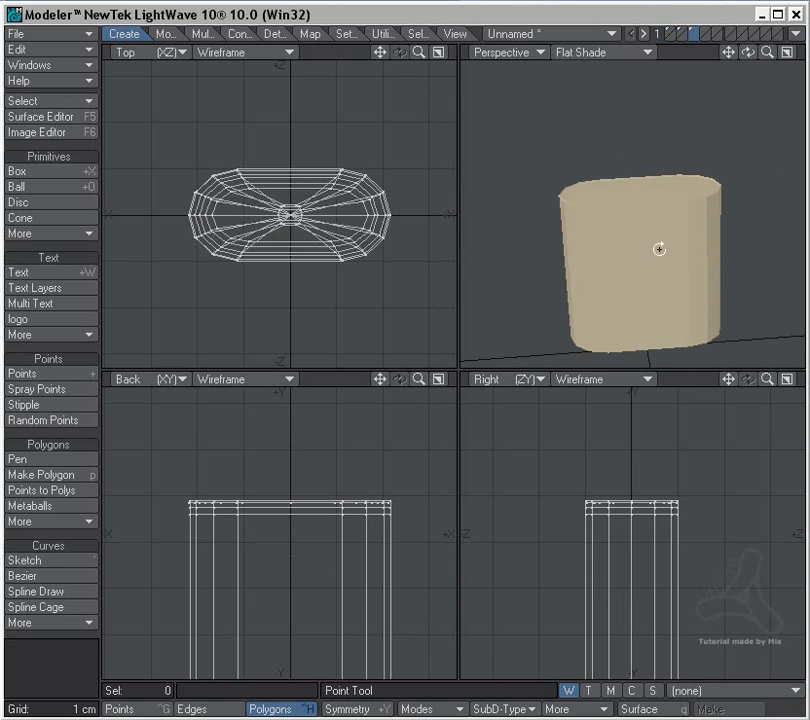
left_click_drag(658, 248, 712, 310)
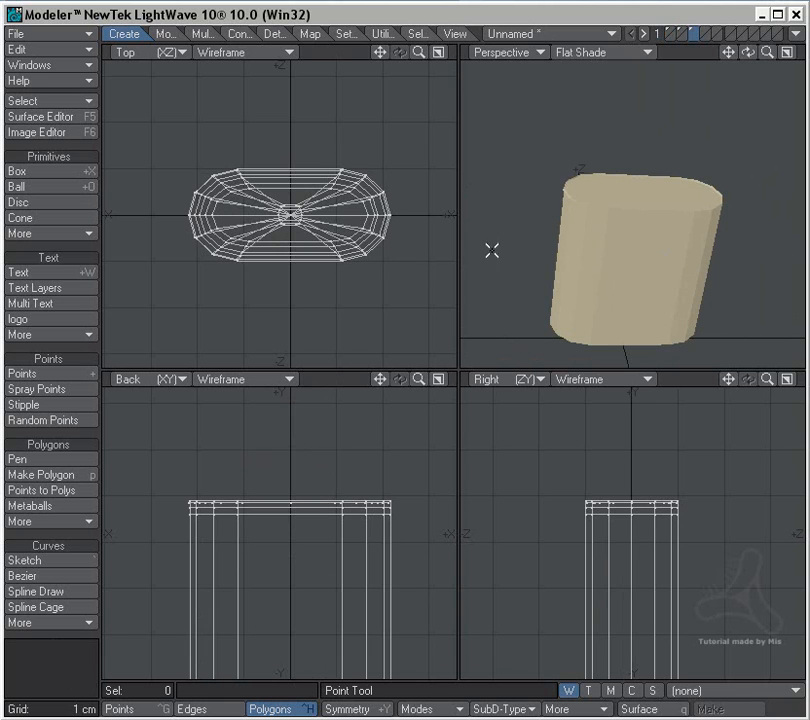
mouse_move(652, 72)
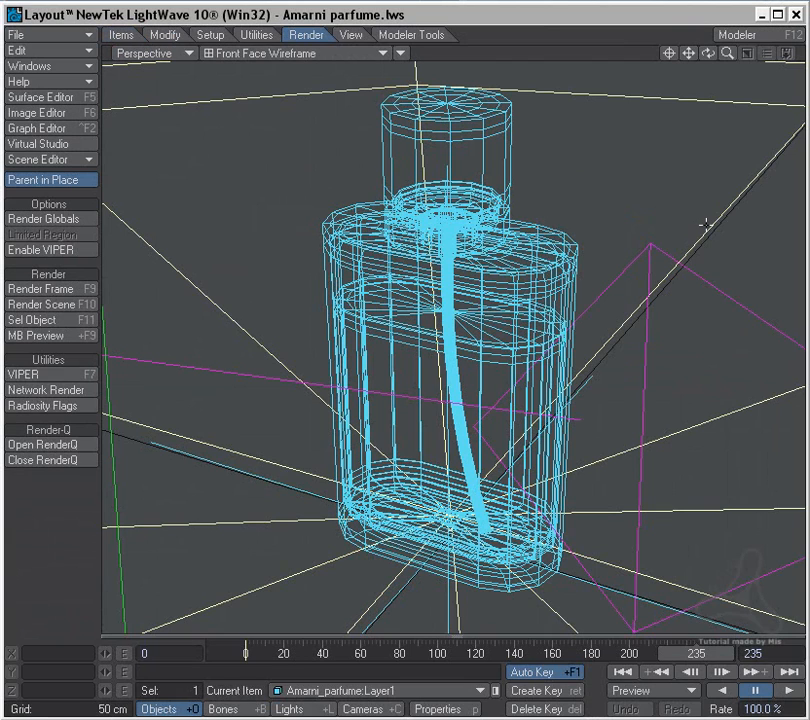
mouse_move(536, 24)
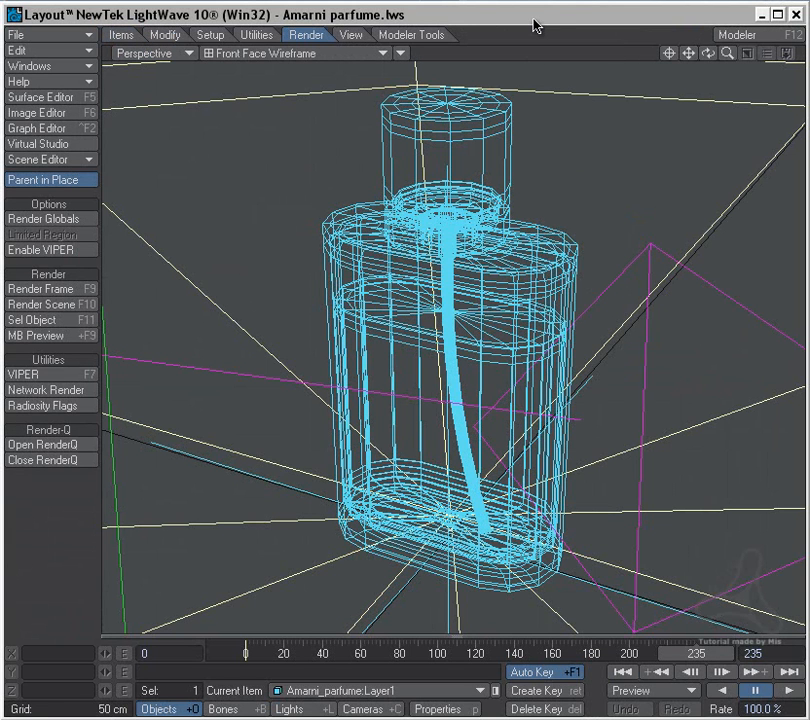
mouse_move(496, 386)
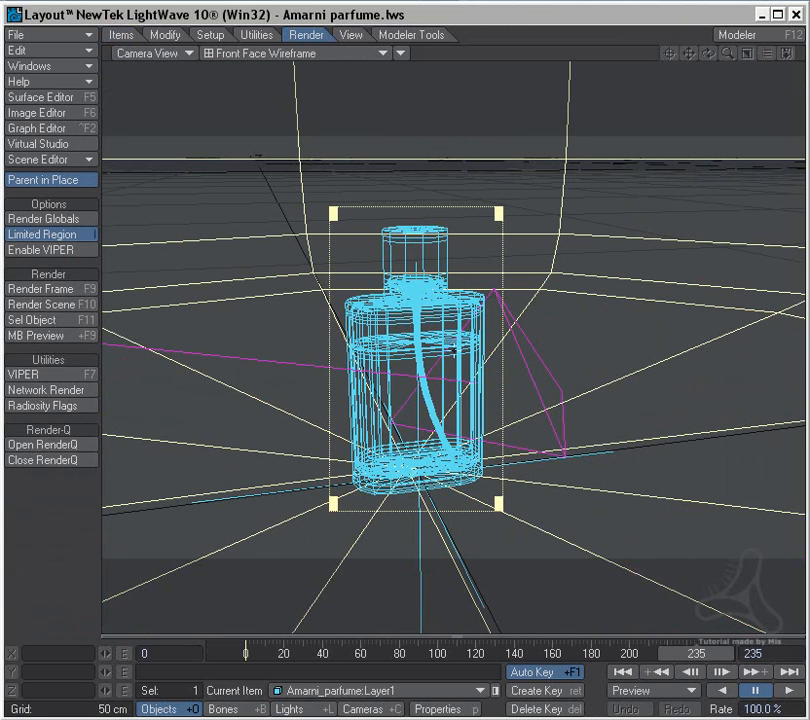
Render a test frame (F9) of the perfume bottle through the camera view
left_click(40, 288)
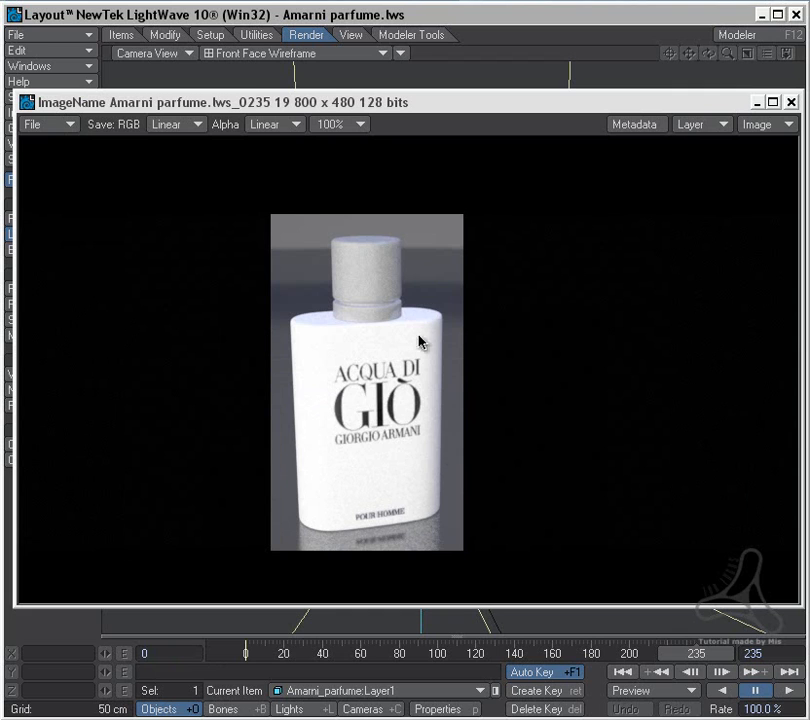
mouse_move(420, 412)
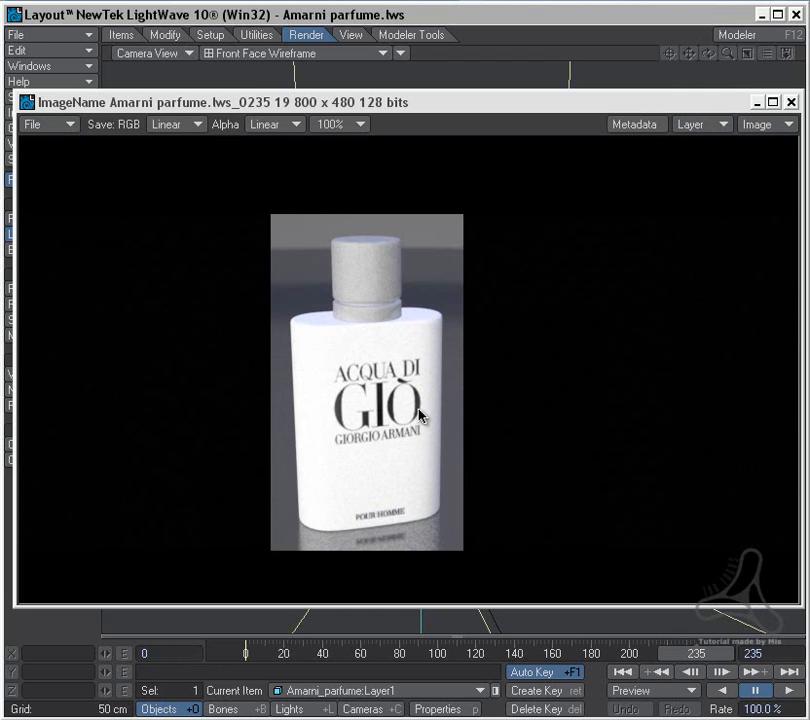
mouse_move(472, 340)
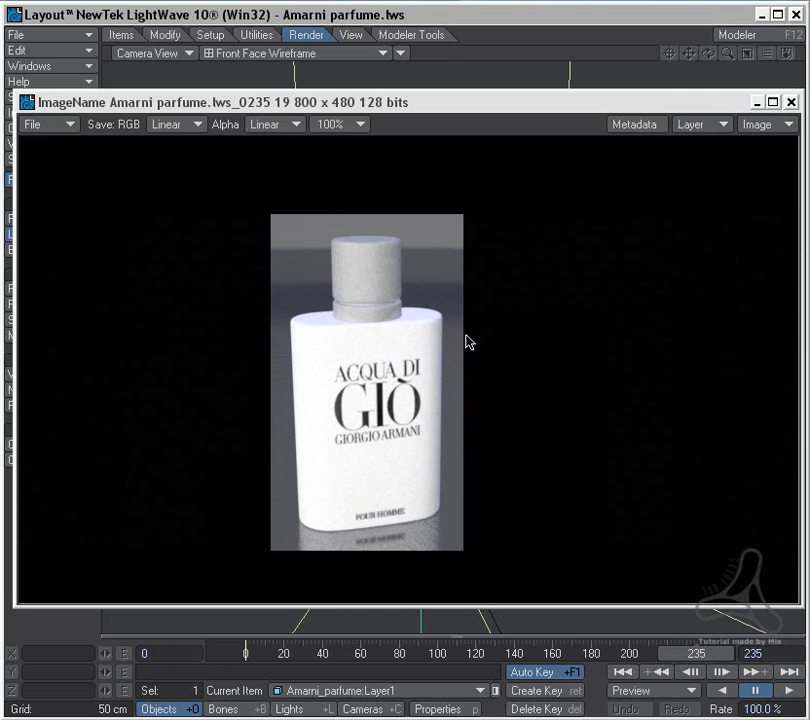
mouse_move(408, 446)
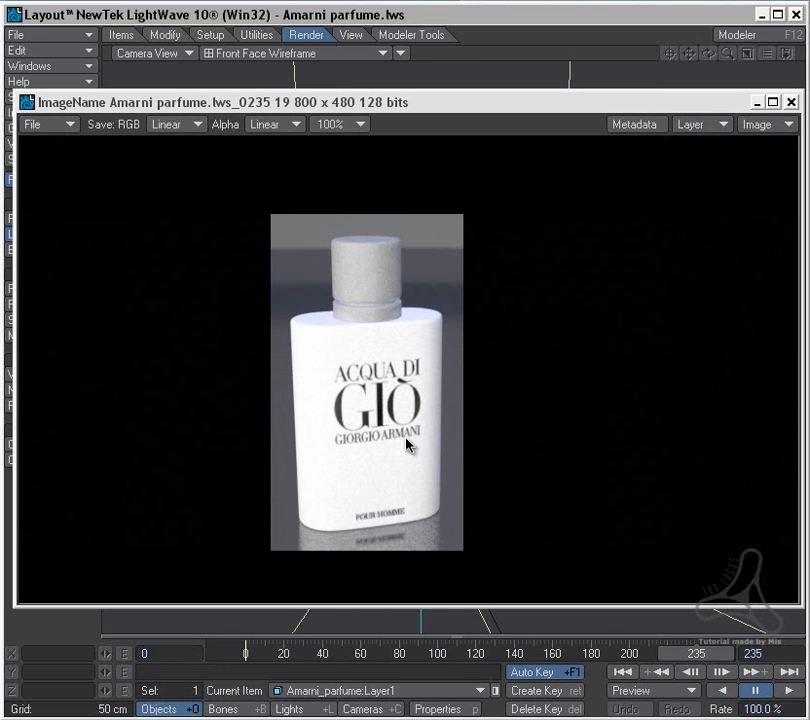
mouse_move(436, 432)
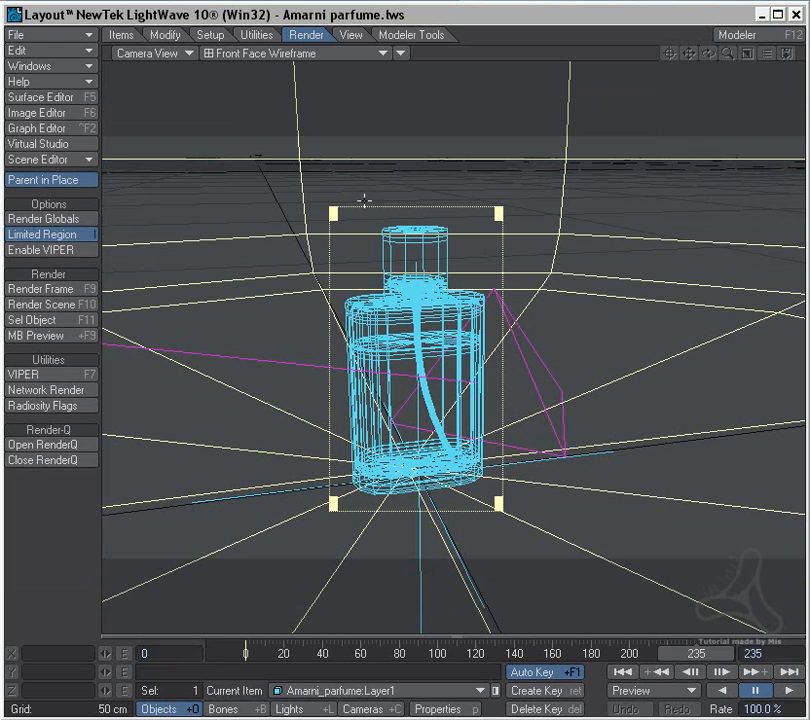
Show the Glas surface's Basic settings (transparency, refraction) in the Surface Editor
left_click(40, 96)
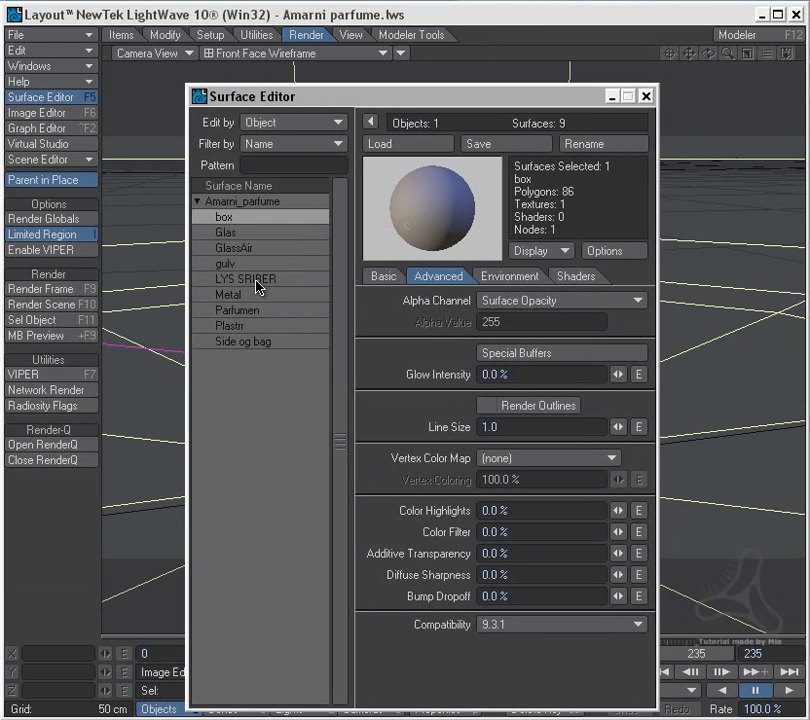
left_click(224, 232)
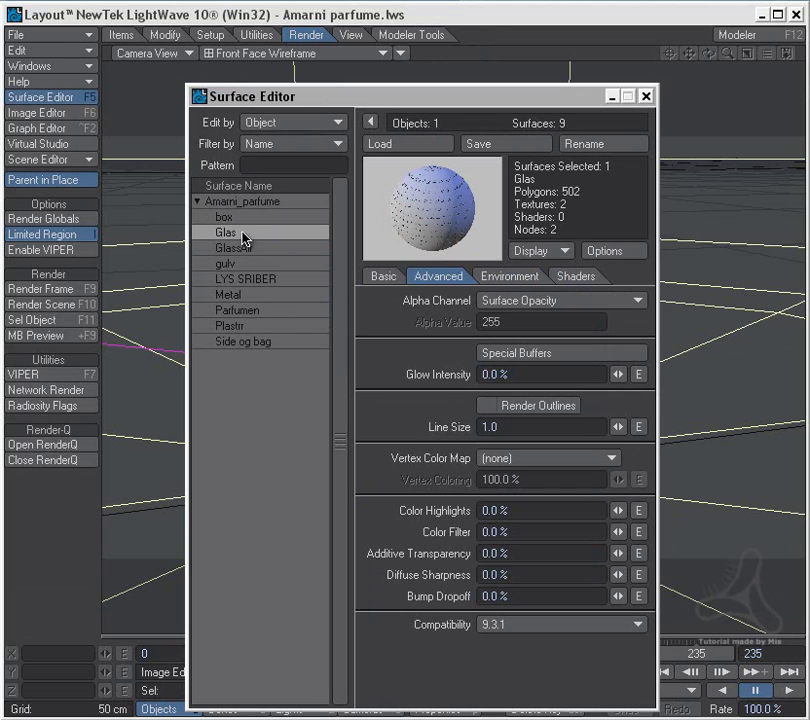
left_click(382, 276)
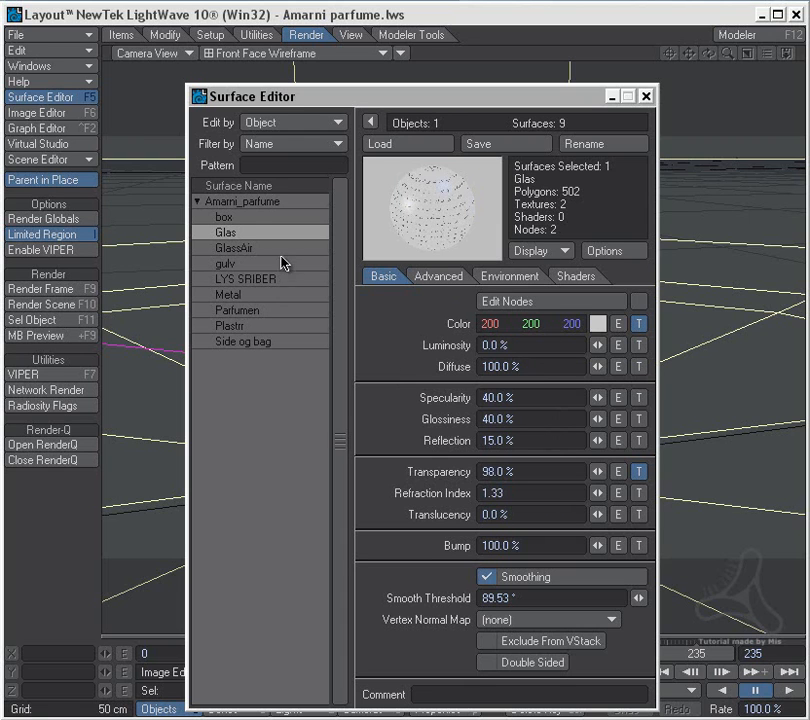
left_click(236, 248)
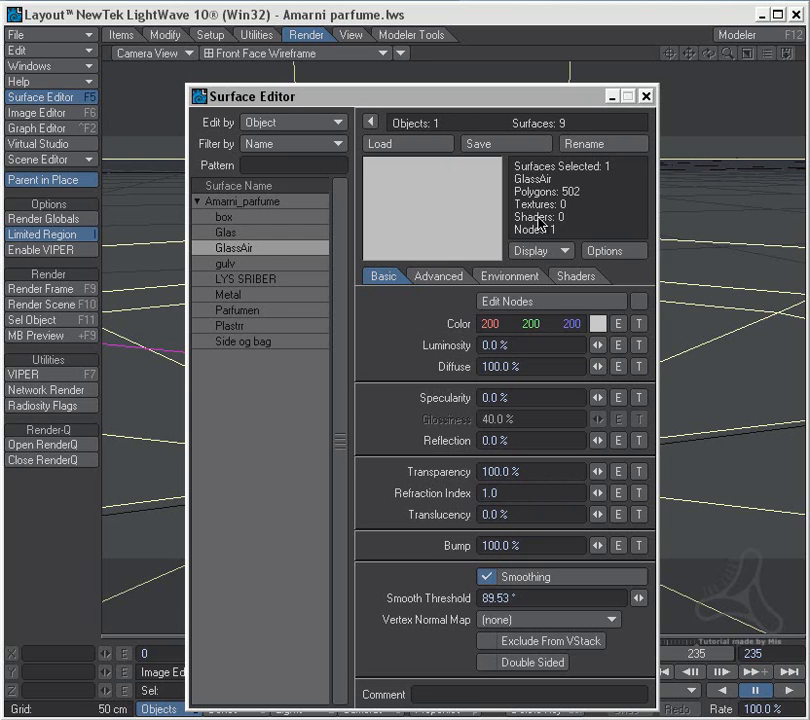
mouse_move(572, 104)
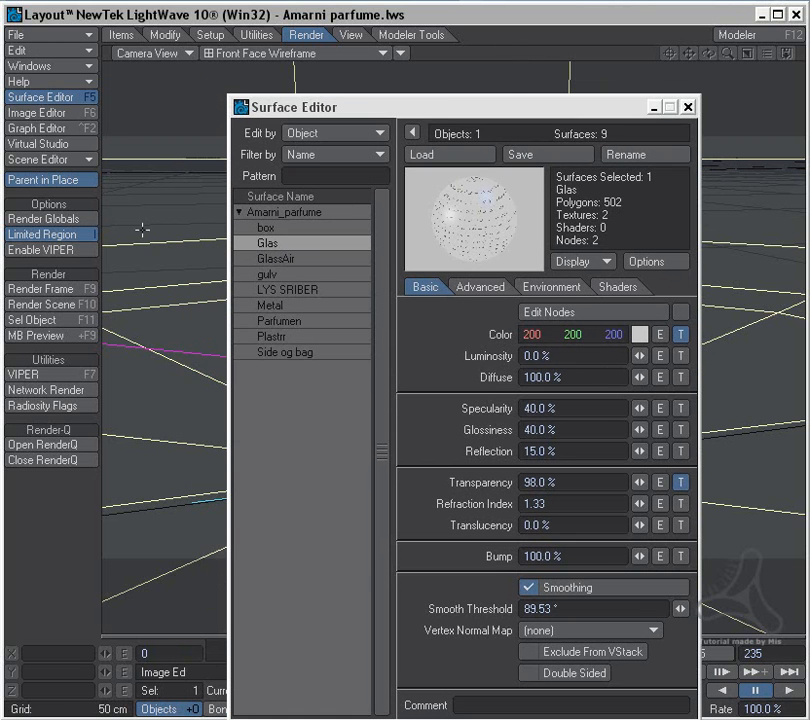
Render a new frame (F9) showing the bottle with clear glass and liquid inside
left_click(38, 288)
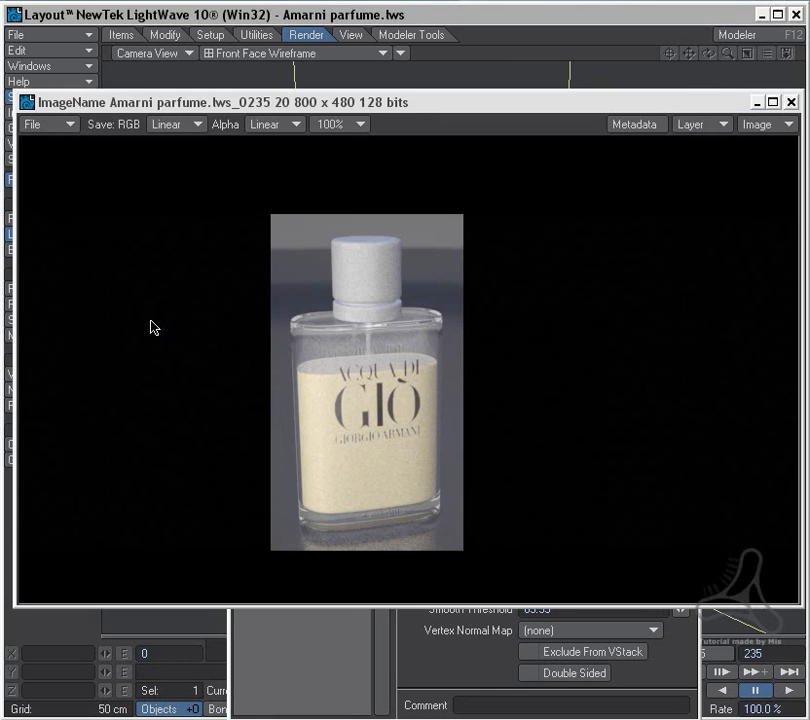
mouse_move(364, 452)
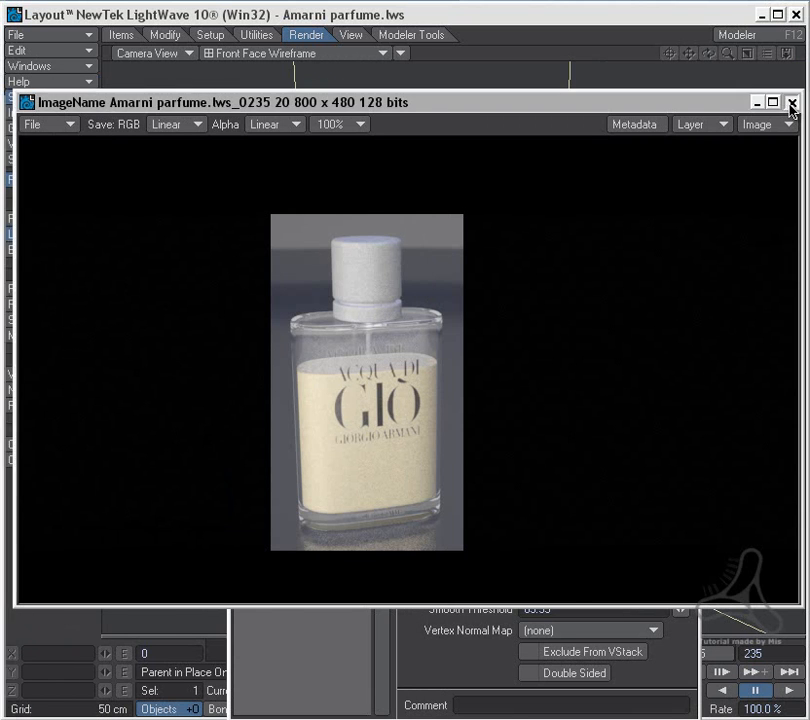
Close the render, review the Parfumen surface (1.06 refraction, 20% color filter), then select Glas
left_click(792, 102)
type("1")
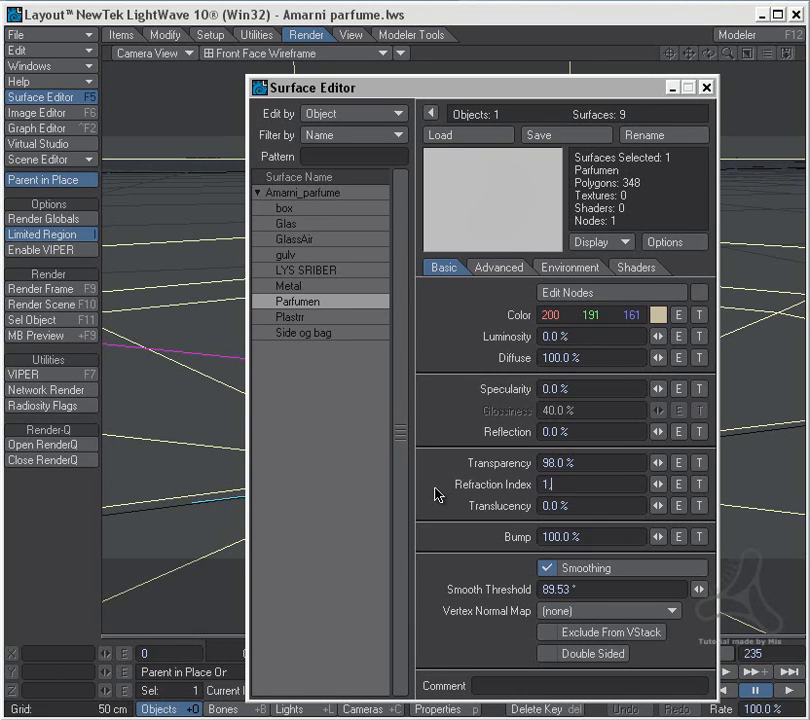
type(".06")
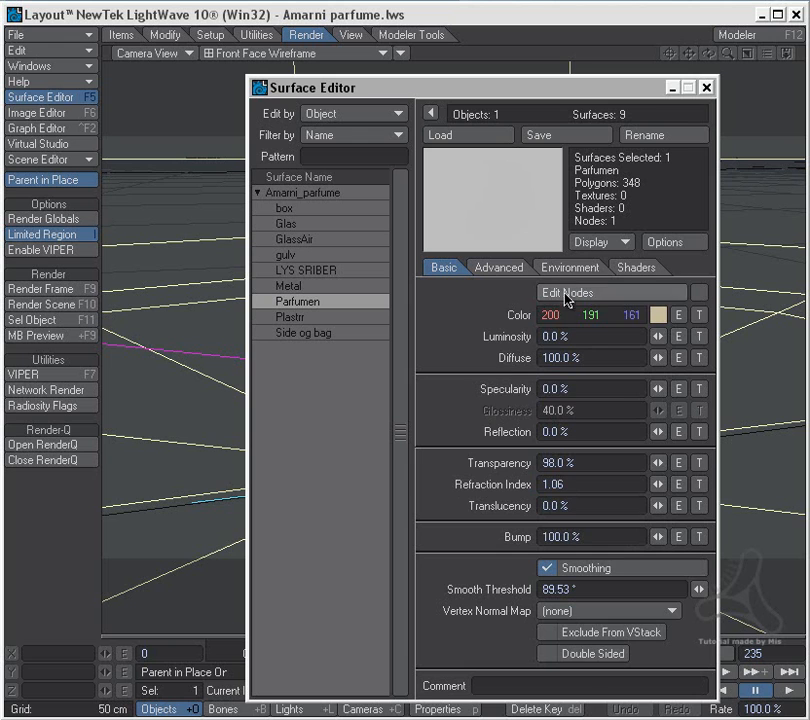
left_click(498, 268)
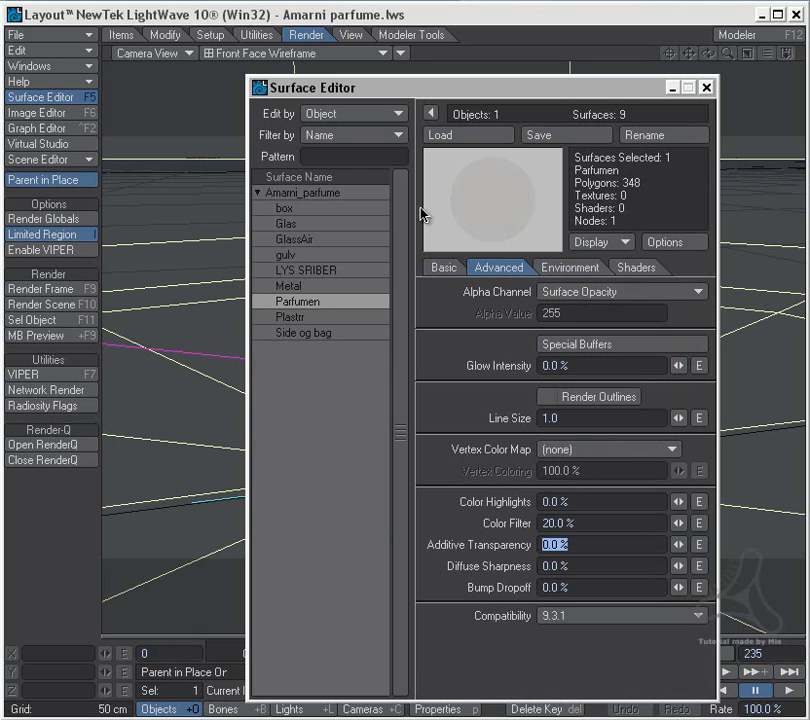
mouse_move(384, 378)
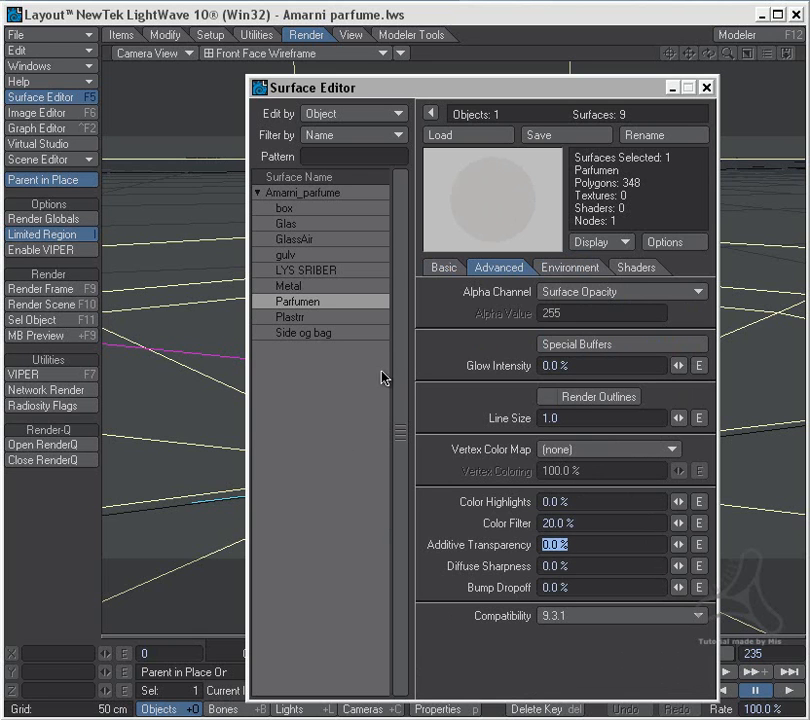
mouse_move(458, 286)
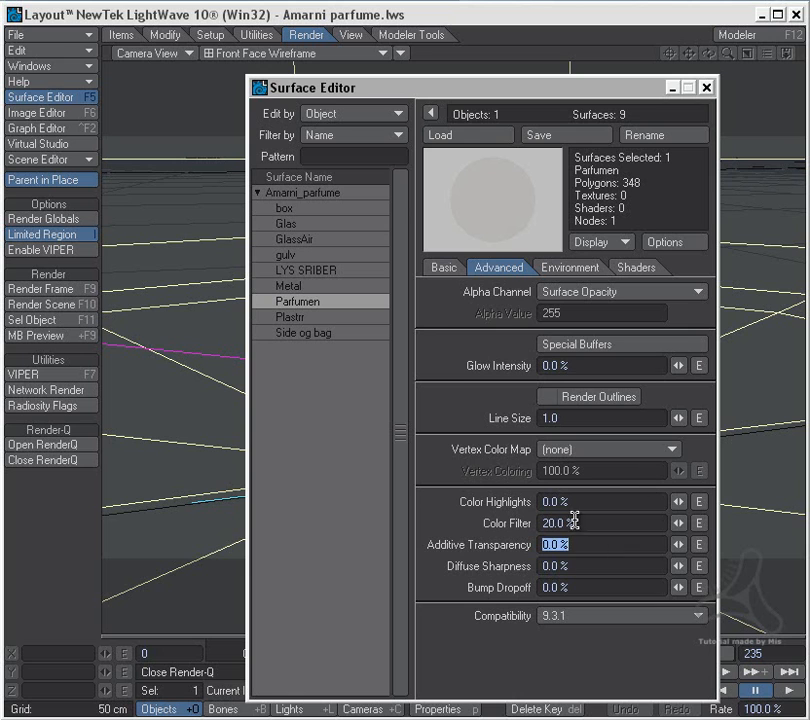
left_click(444, 268)
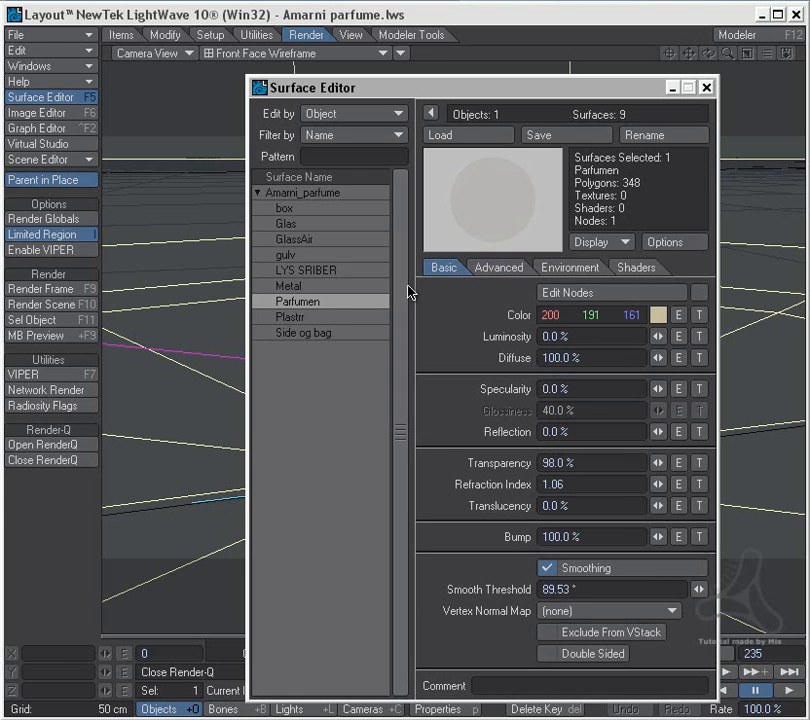
left_click(288, 224)
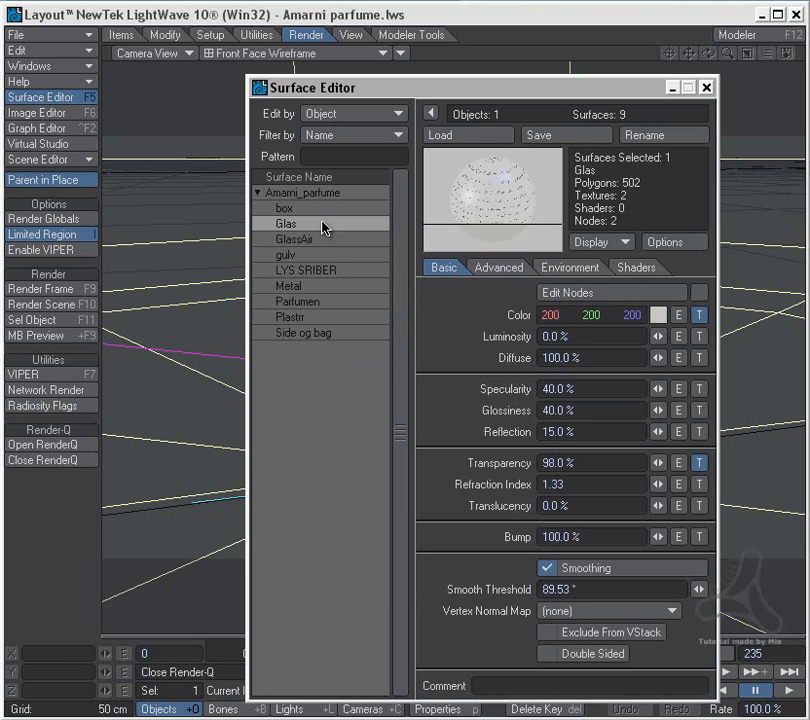
mouse_move(458, 256)
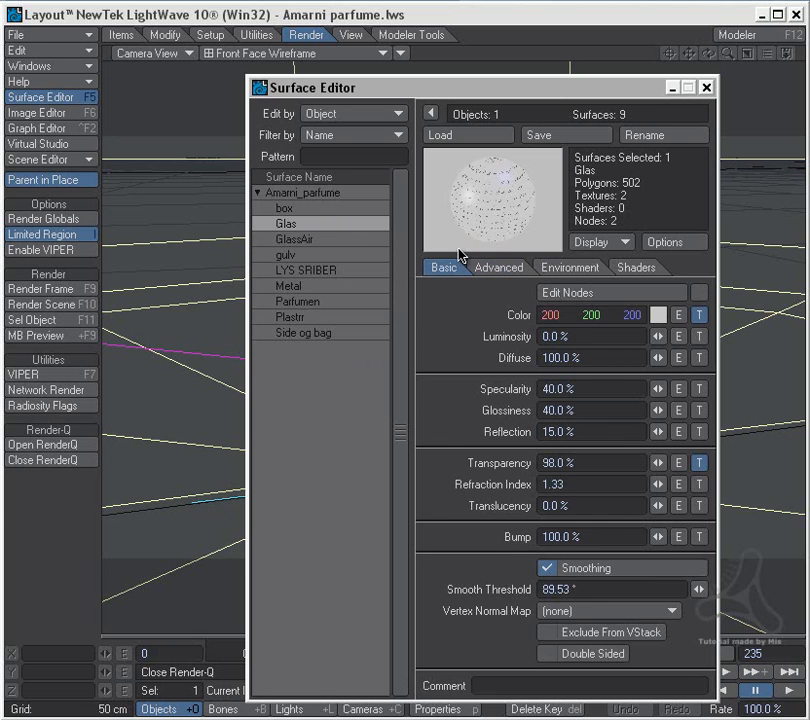
Show the Glas surface's Environment settings with ray-traced reflection and refraction
left_click(568, 268)
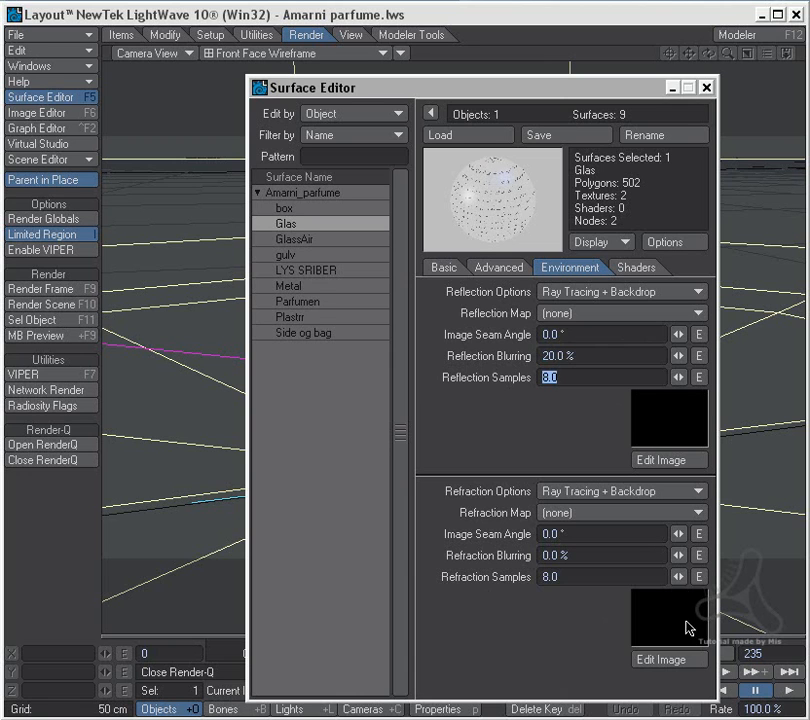
mouse_move(520, 432)
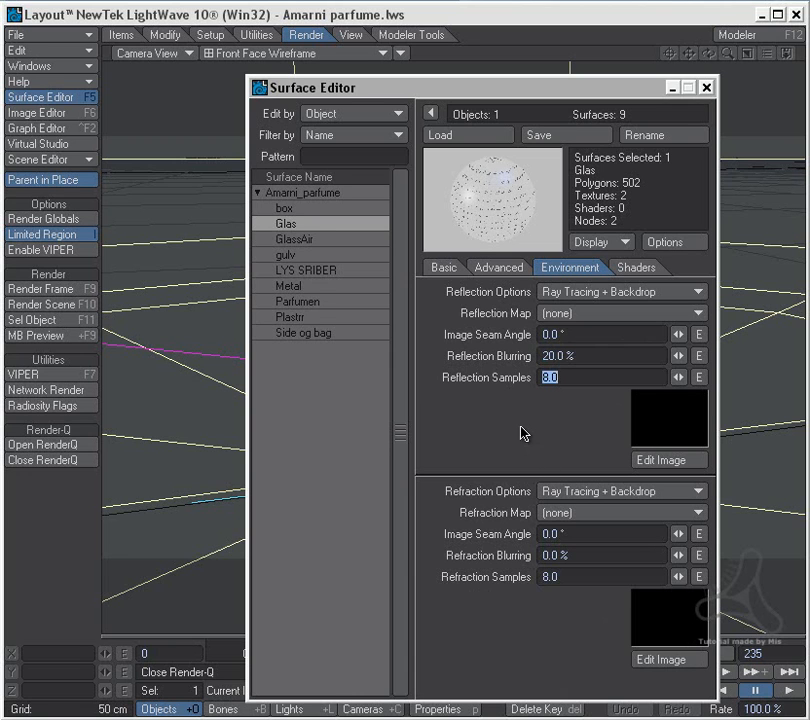
mouse_move(536, 430)
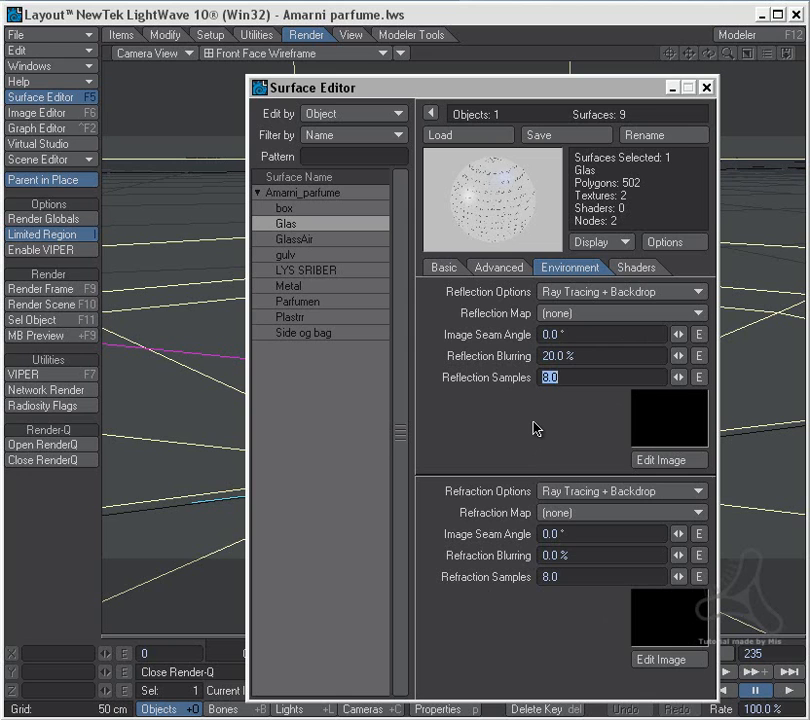
mouse_move(594, 572)
type("60")
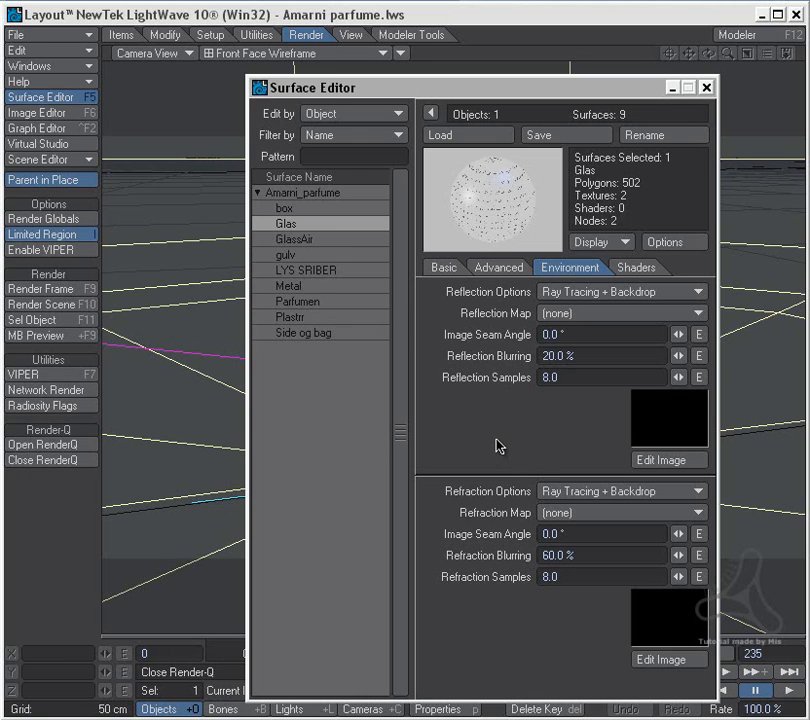
mouse_move(322, 244)
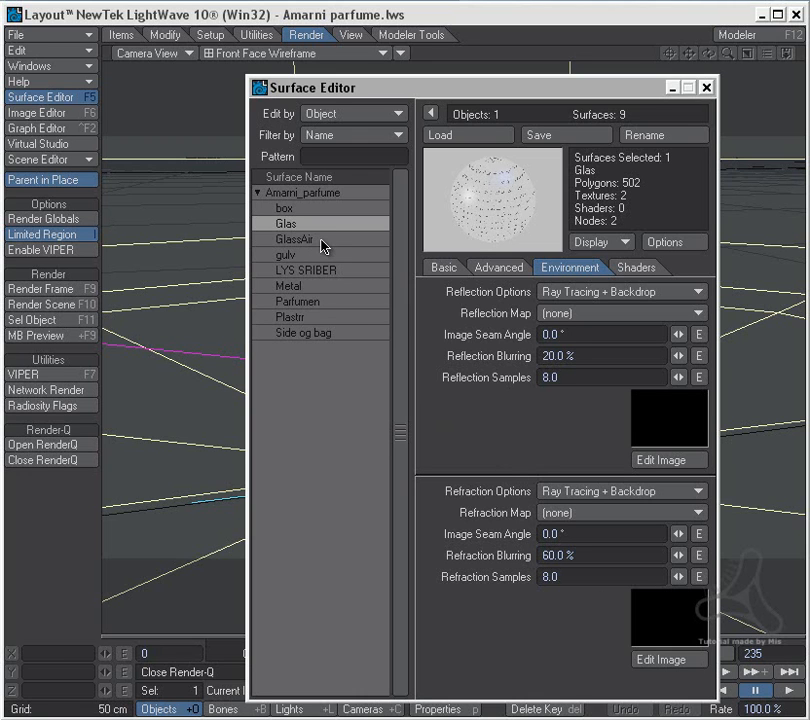
Give GlassAir 40% refraction blurring, check Parfumen, and close the Surface Editor
left_click(304, 240)
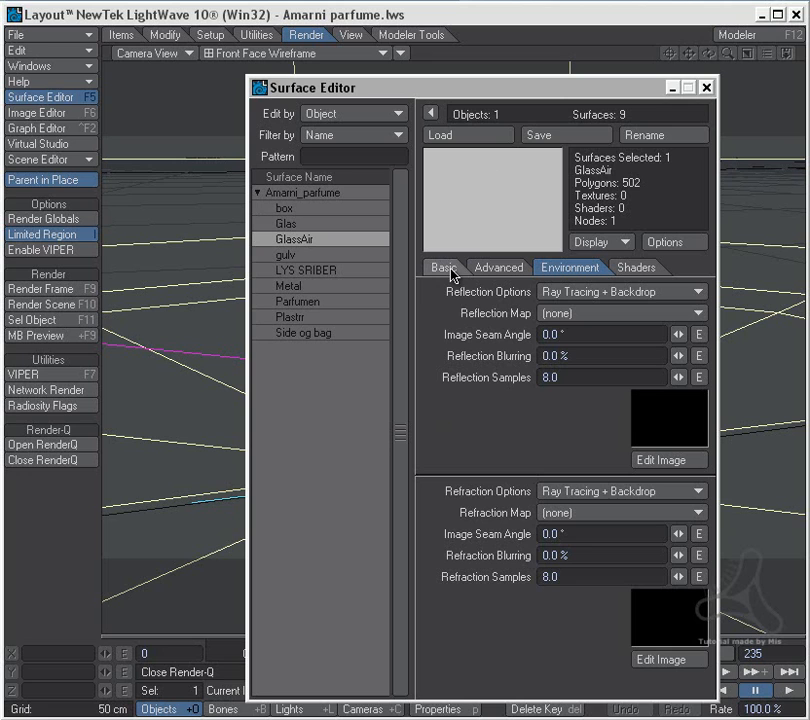
mouse_move(510, 558)
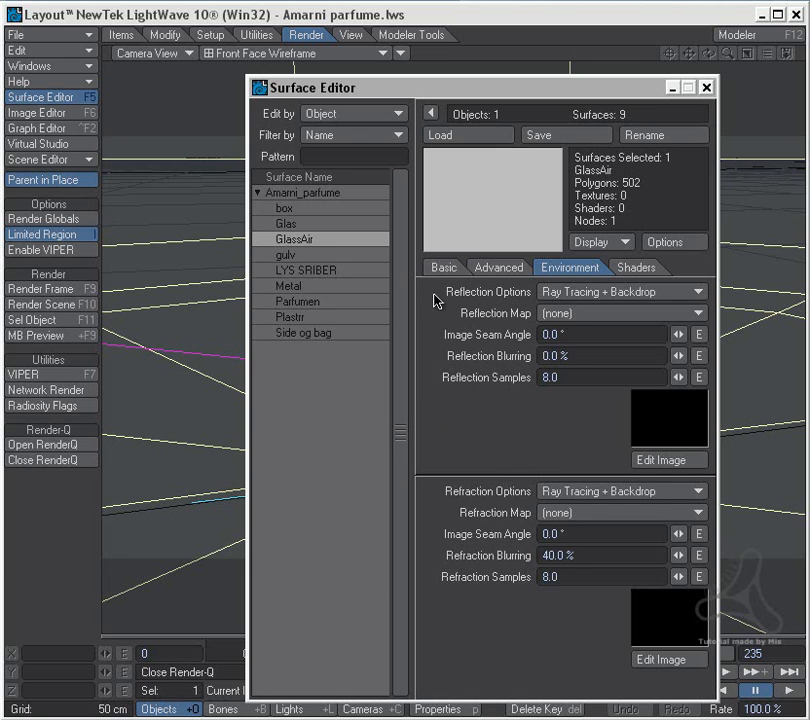
left_click(444, 268)
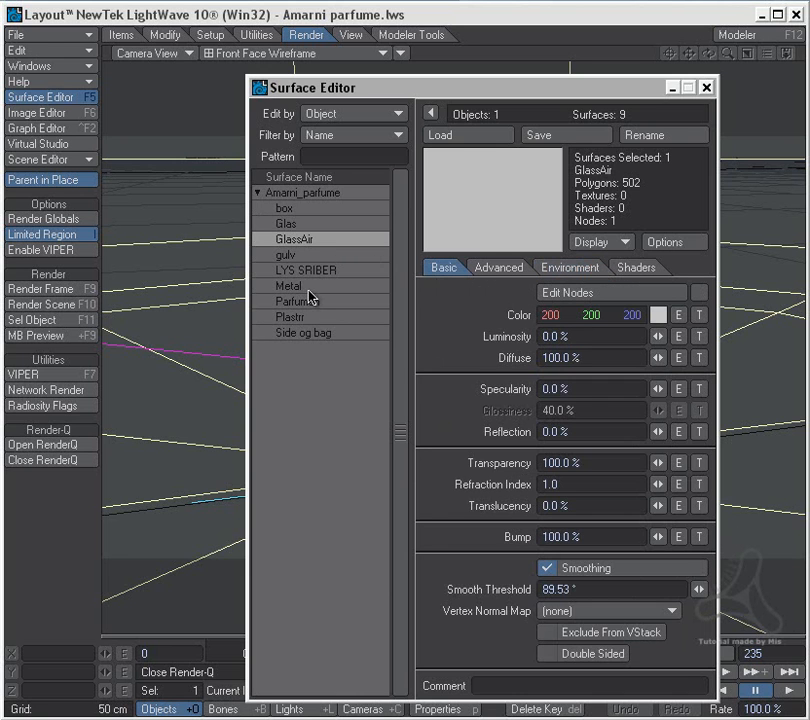
left_click(296, 300)
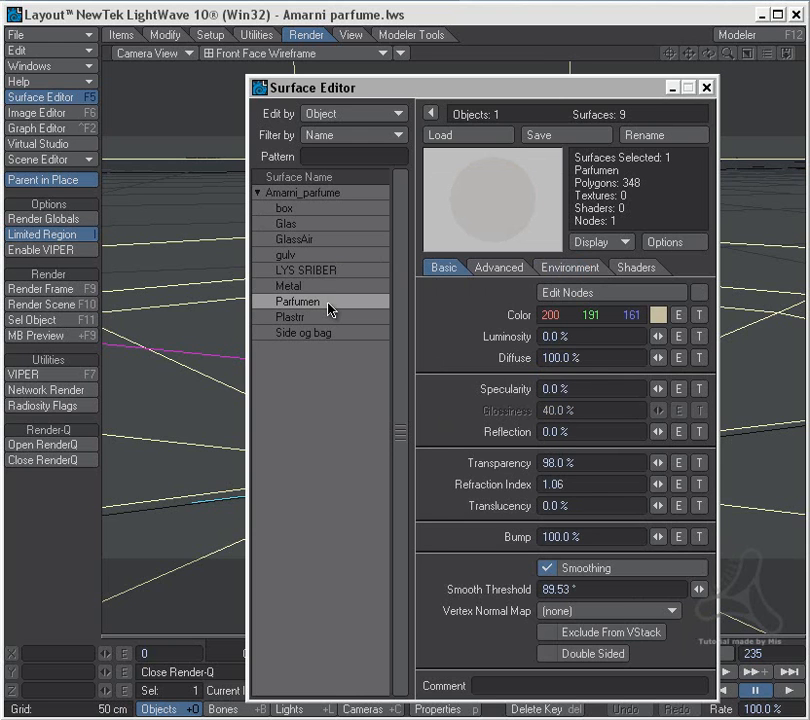
mouse_move(420, 358)
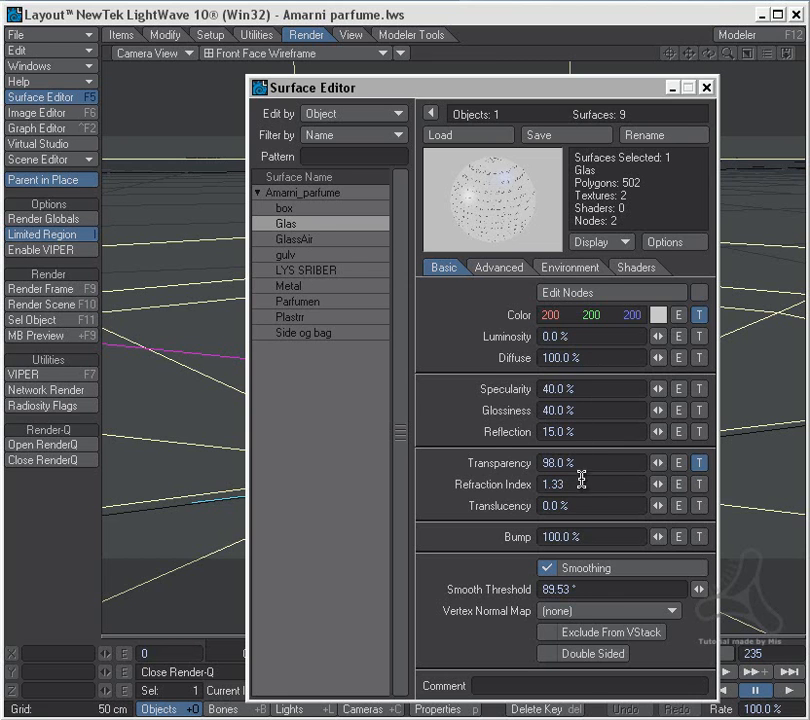
left_click(308, 240)
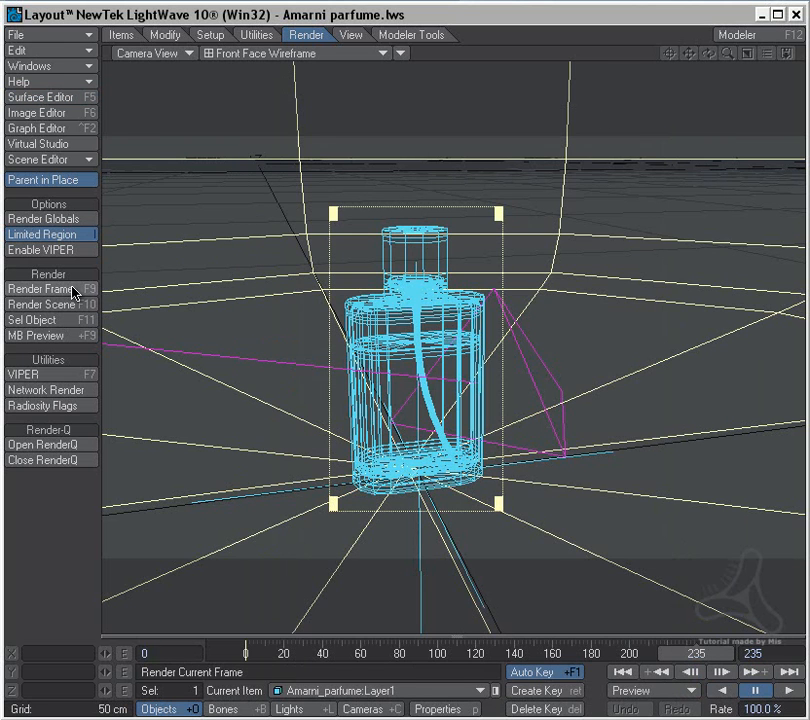
Render the current frame and dismiss Render Status to view the frosted-glass result
left_click(38, 288)
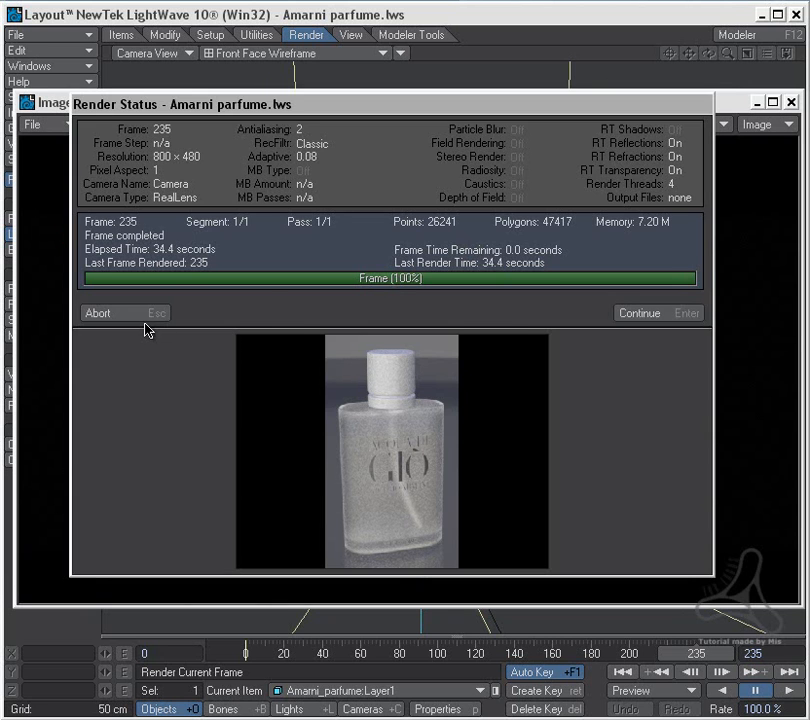
left_click(656, 312)
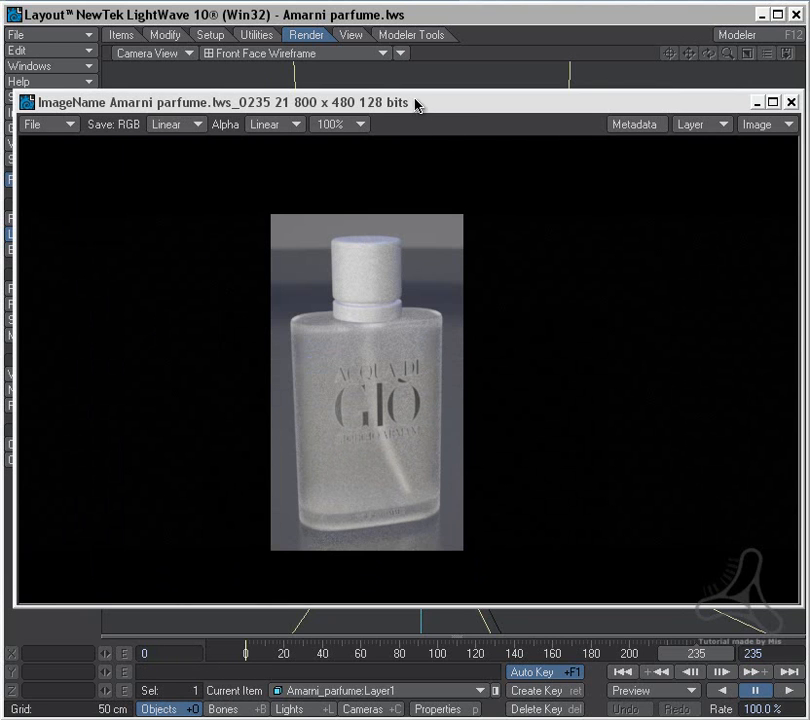
Bring up the reference perfume photo beside the rendered bottle for comparison
left_click(308, 36)
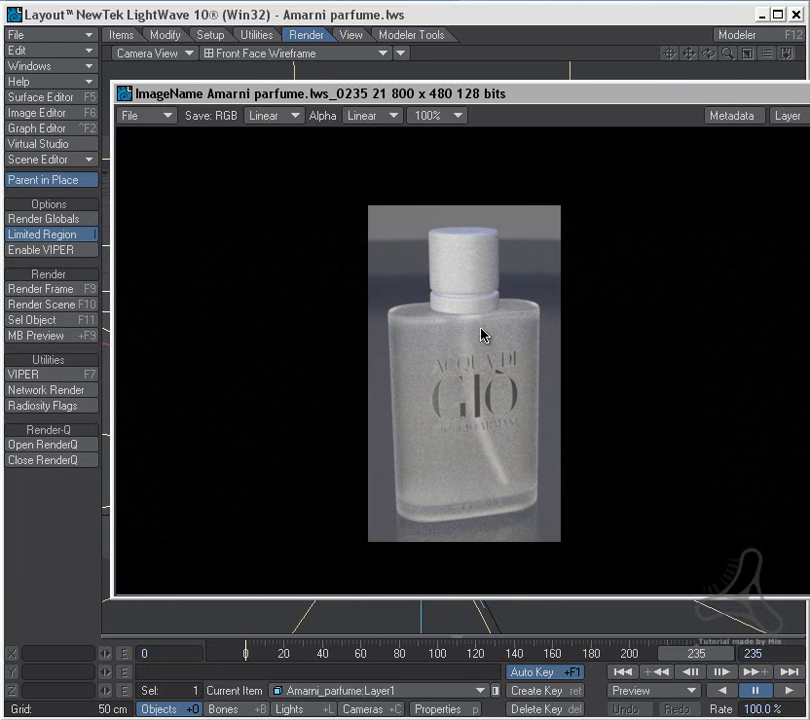
mouse_move(512, 464)
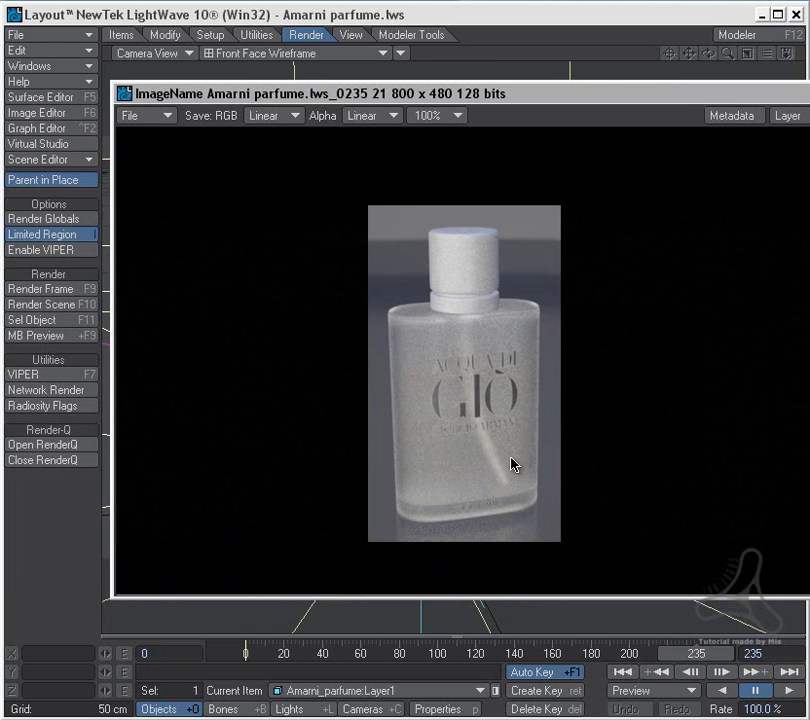
mouse_move(502, 534)
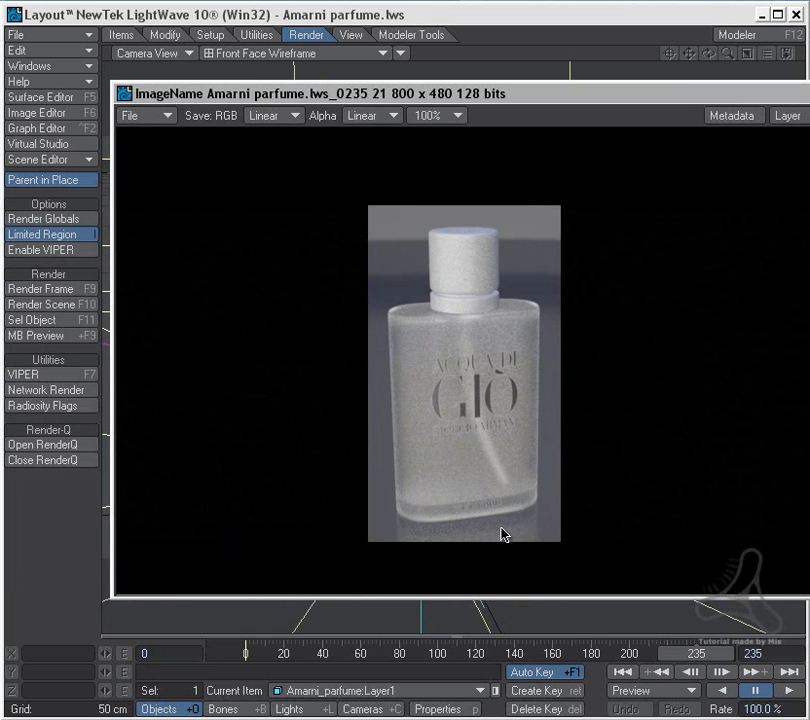
mouse_move(540, 124)
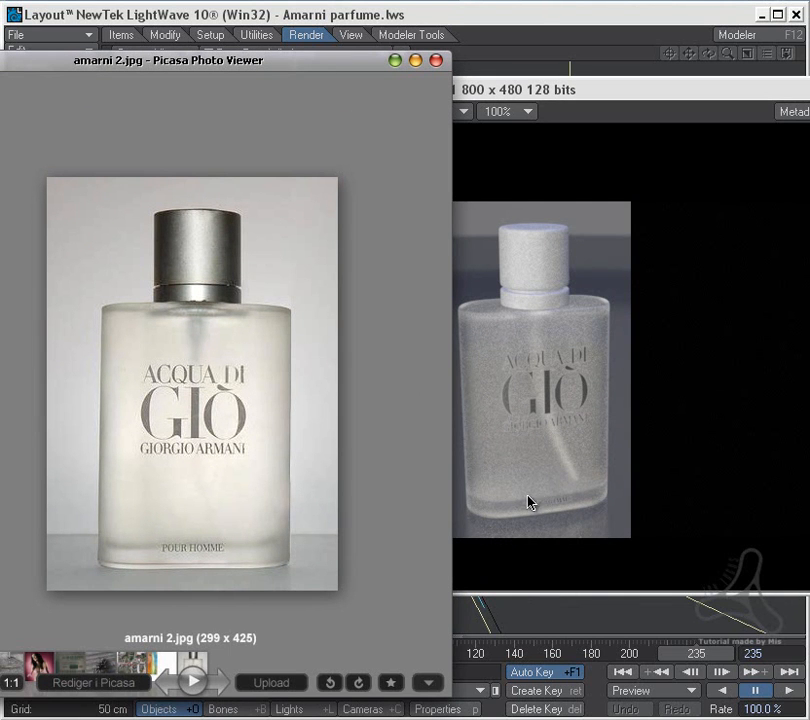
mouse_move(490, 428)
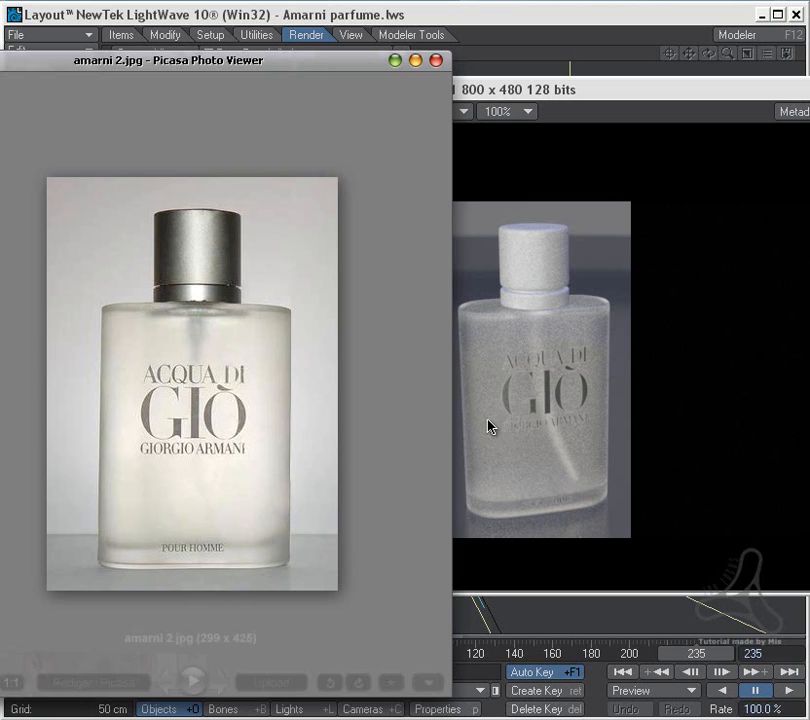
mouse_move(340, 40)
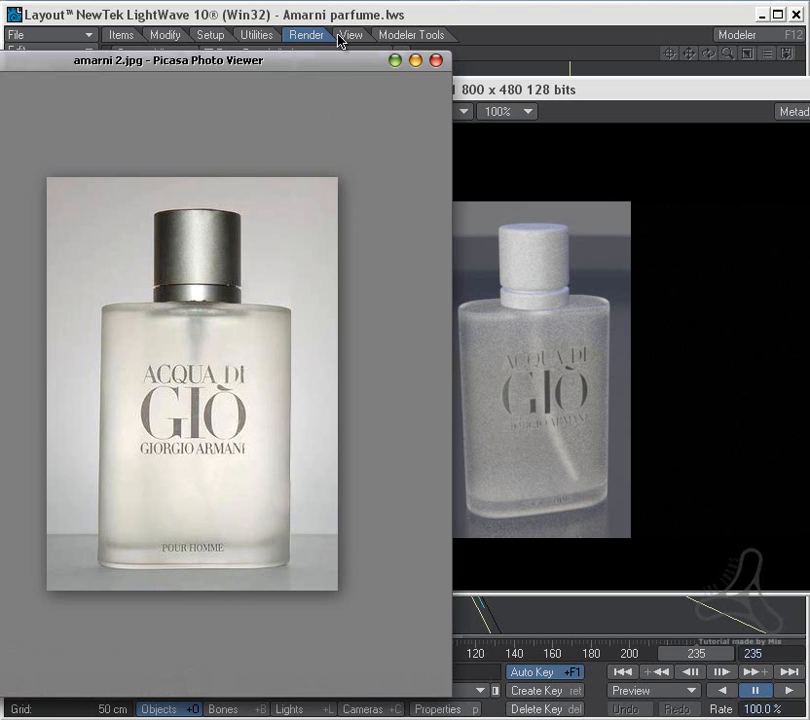
Open the camera's properties to set depth of field (22.2 cm focus, f-stop 1.7) before rendering
left_click(434, 60)
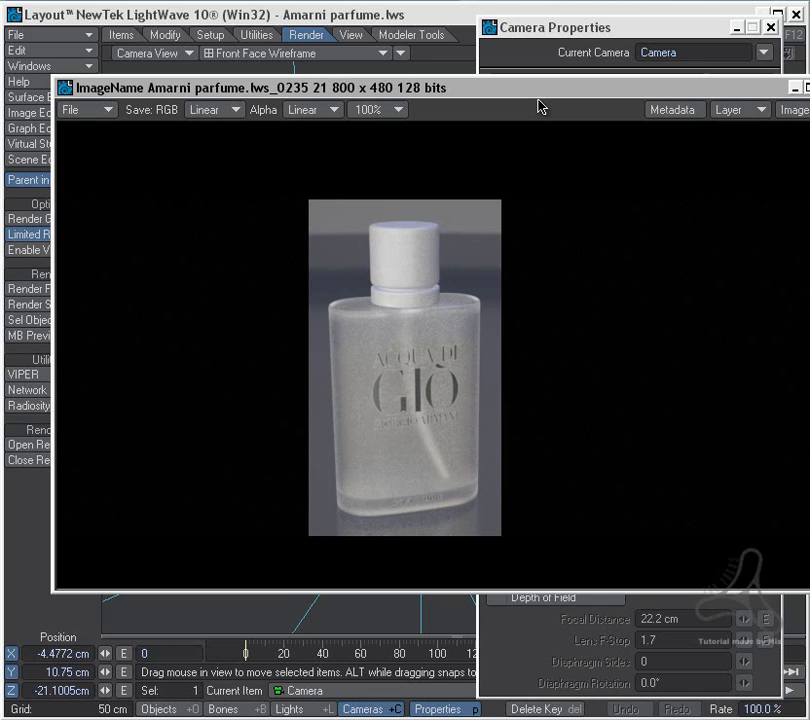
mouse_move(456, 520)
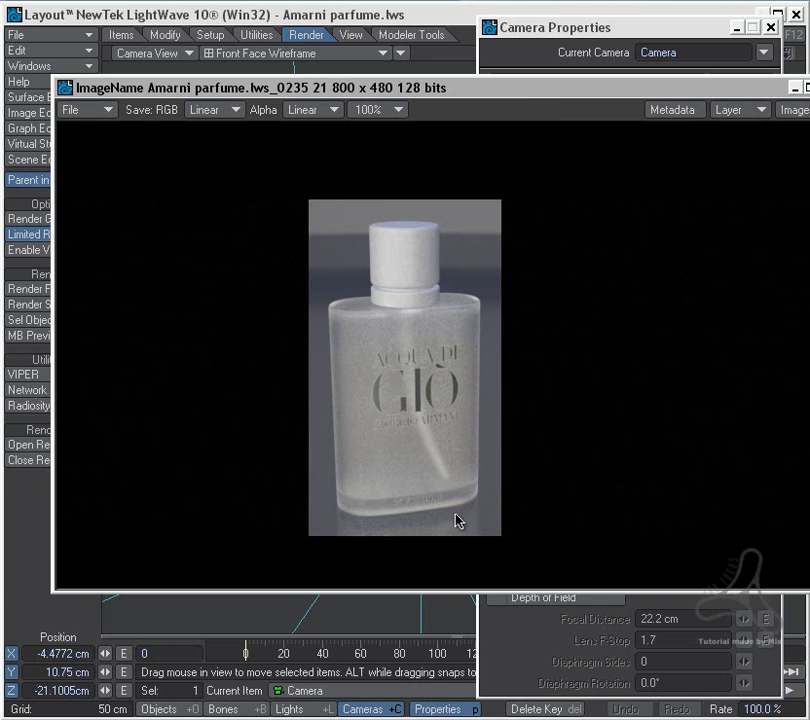
mouse_move(500, 488)
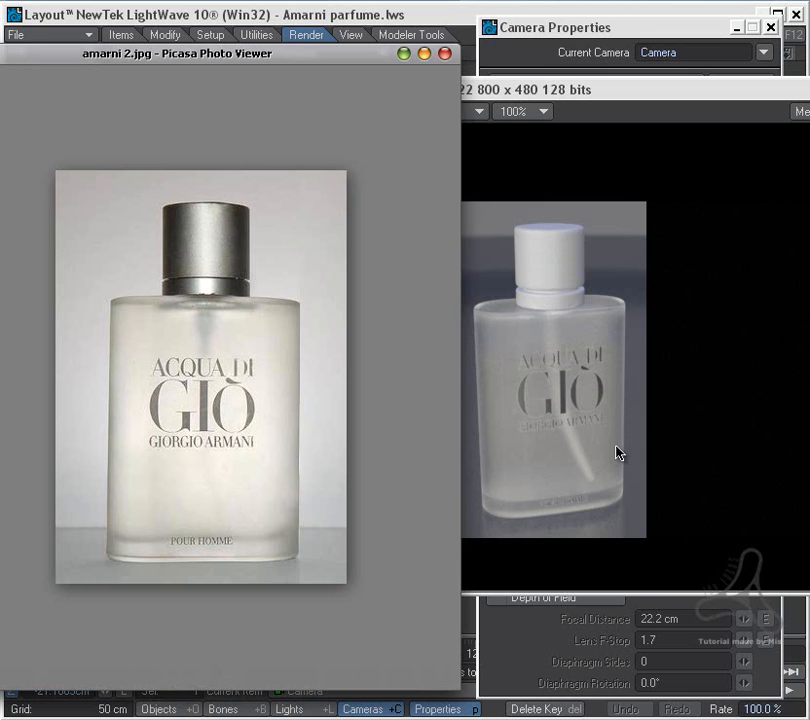
mouse_move(466, 278)
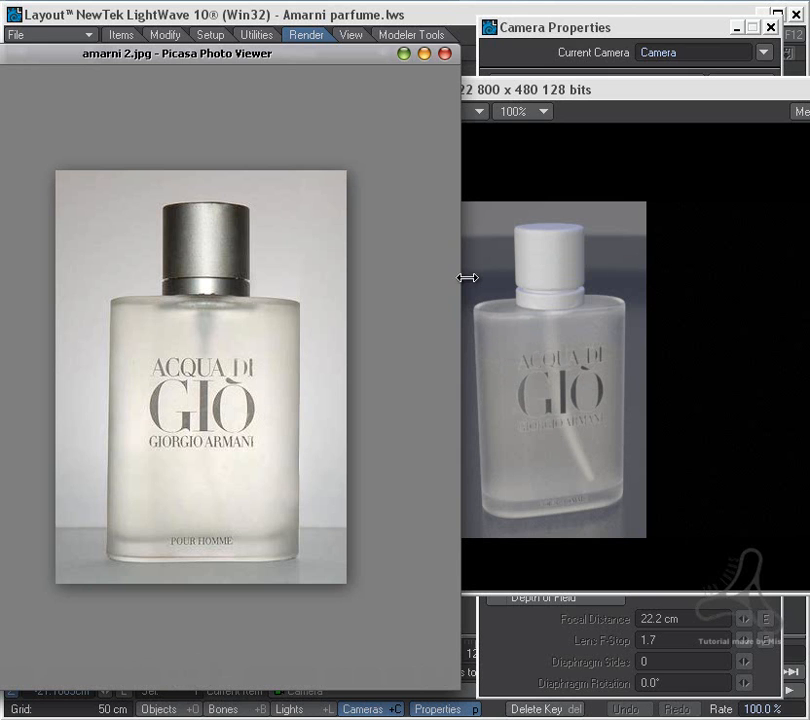